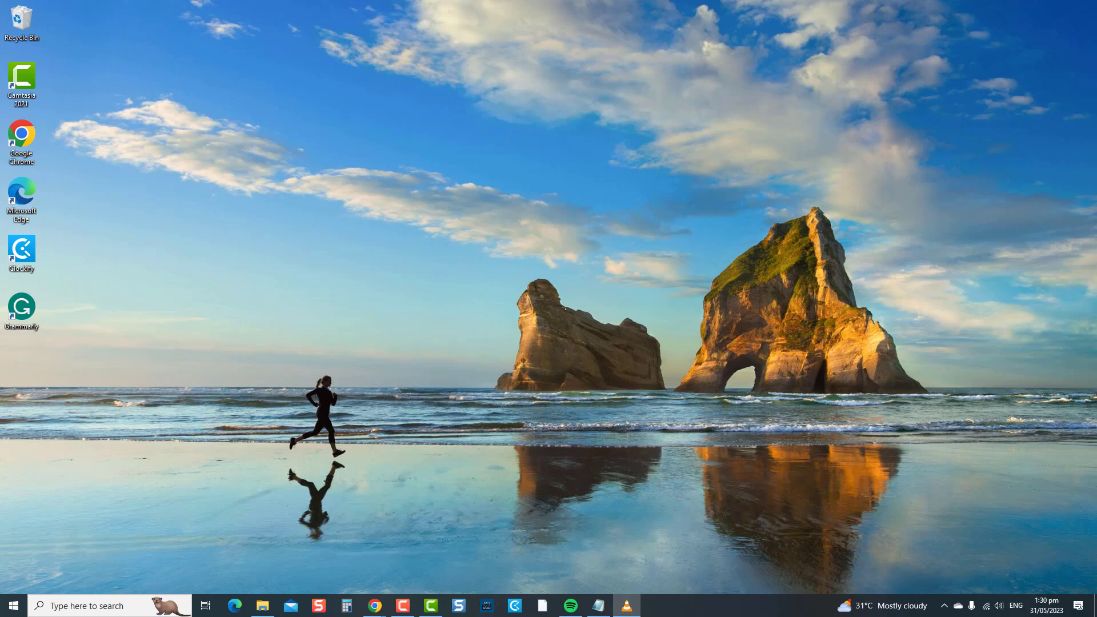
- Open Windows Settings from the Start menu's app list
left_click(19, 606)
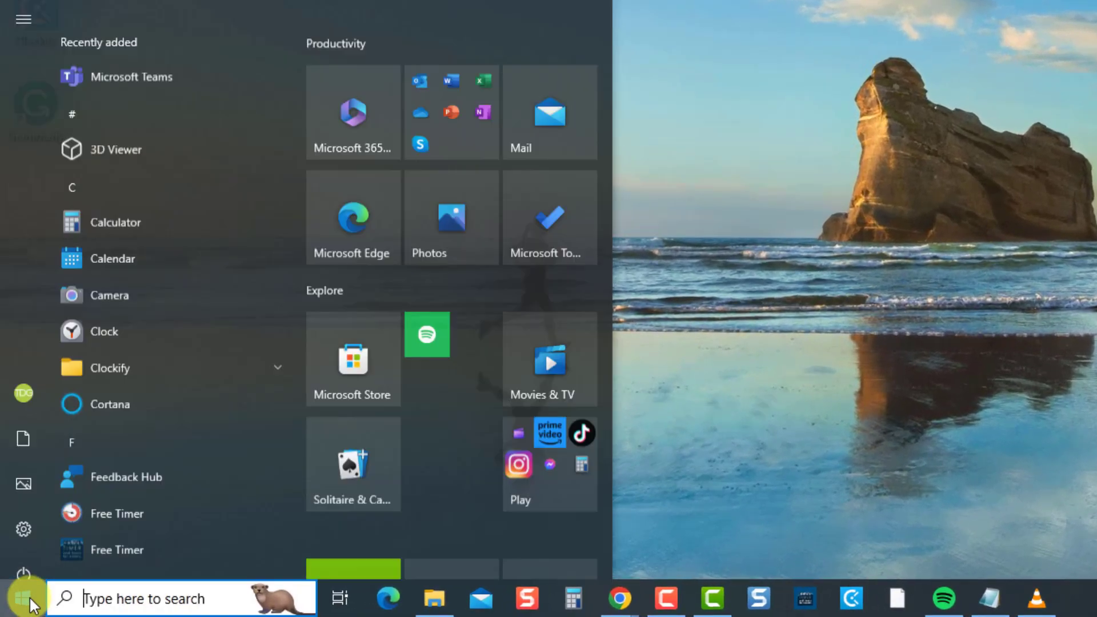
scroll("down", 3)
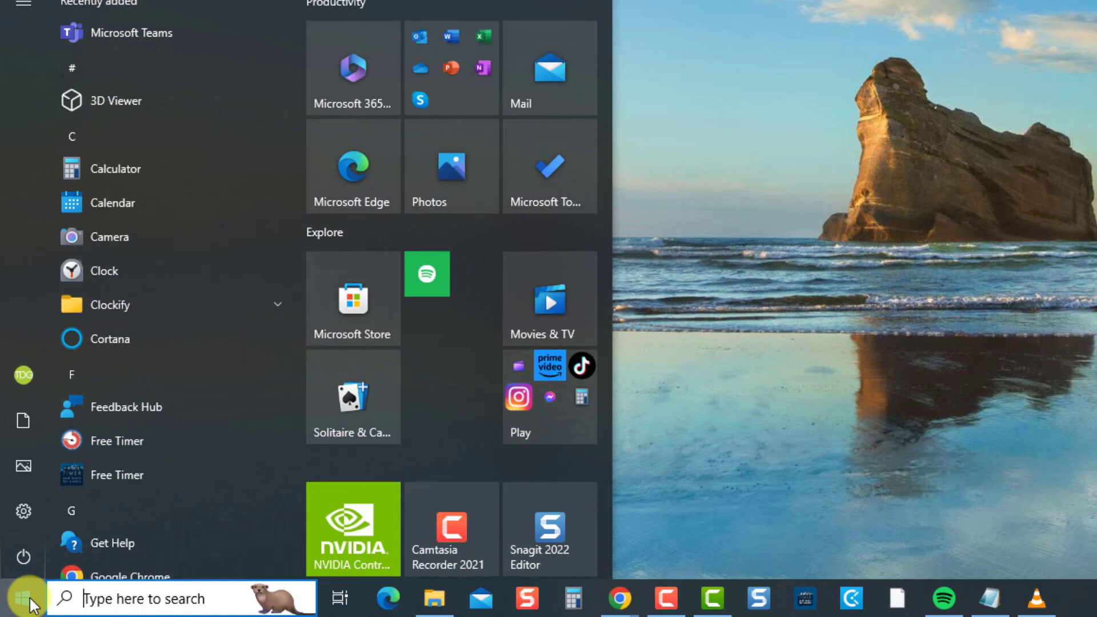
left_click(750, 604)
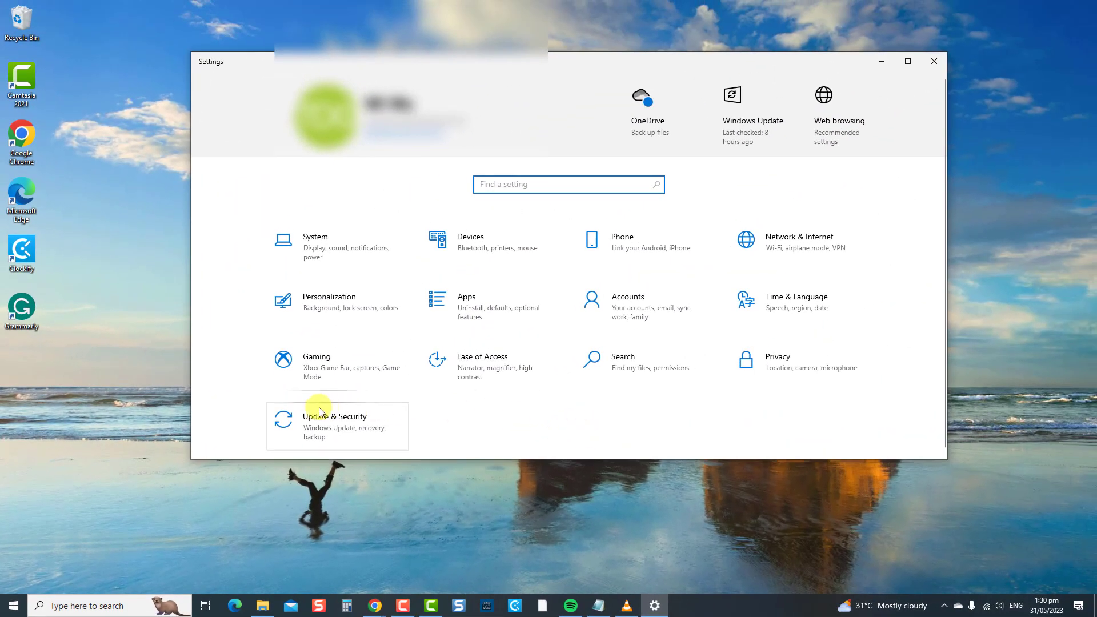
- Run the Printer troubleshooter on EPSON L3110 Series, then close it once no problem is found
left_click(335, 427)
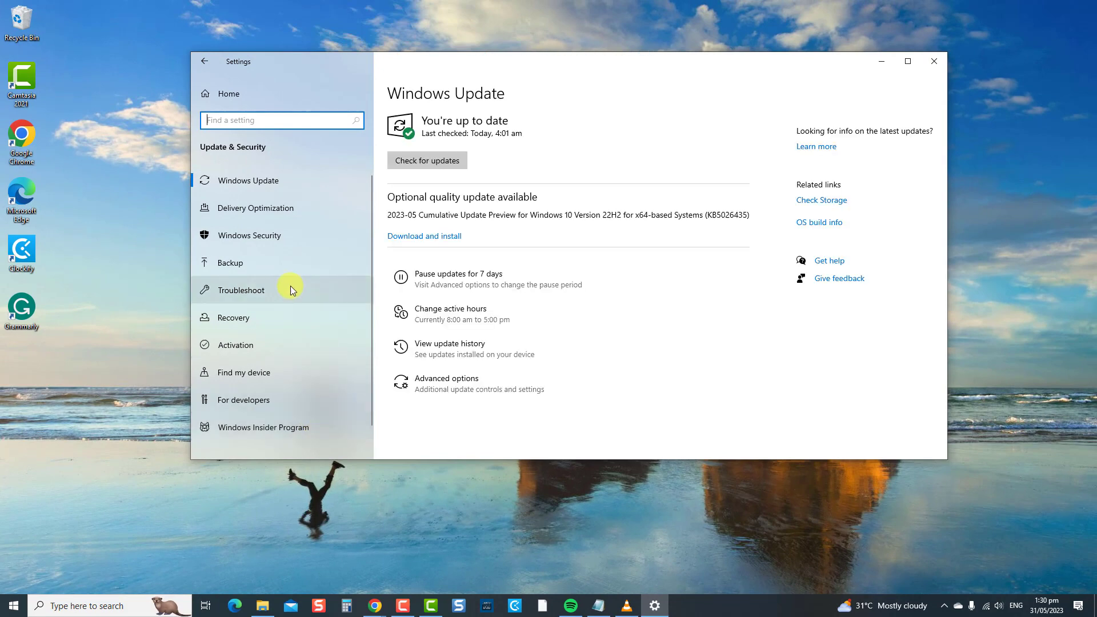
left_click(241, 290)
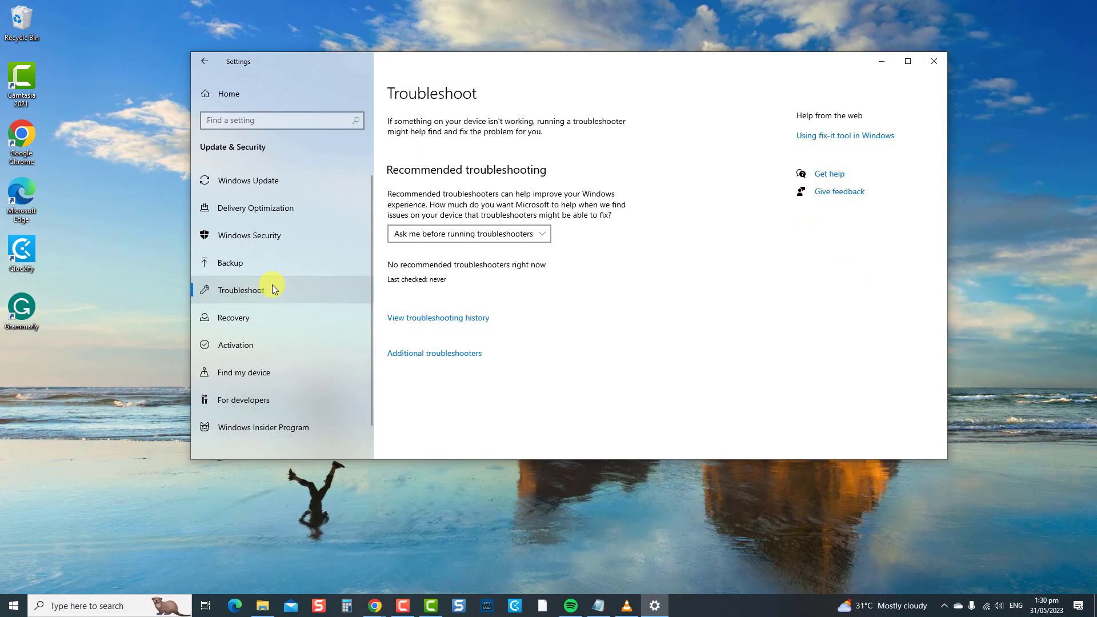
left_click(435, 353)
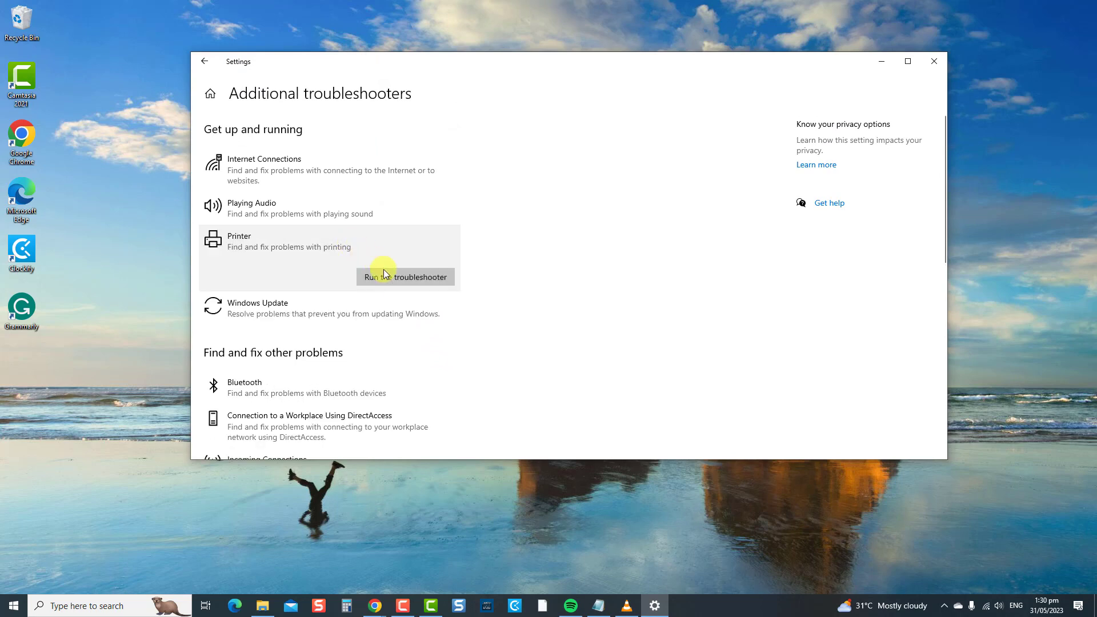
left_click(404, 276)
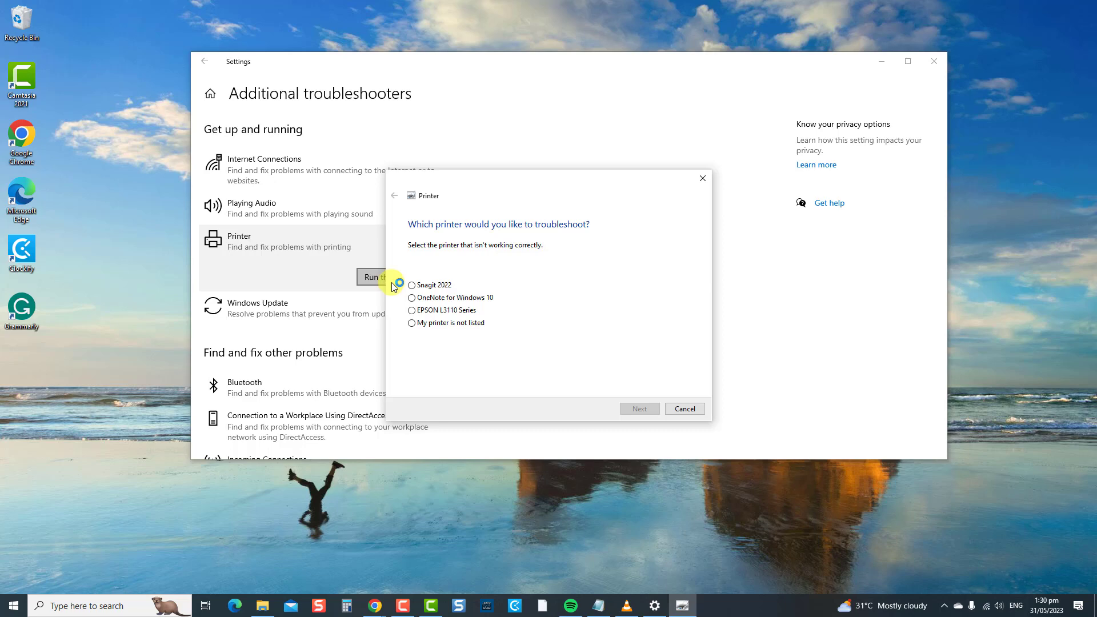
left_click(411, 310)
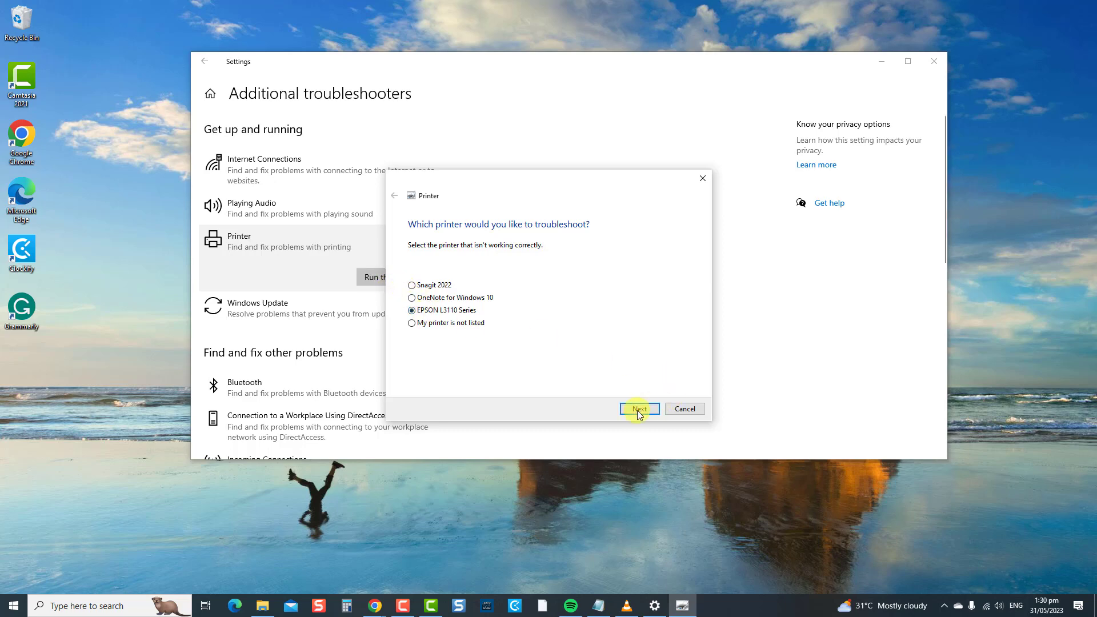
left_click(639, 409)
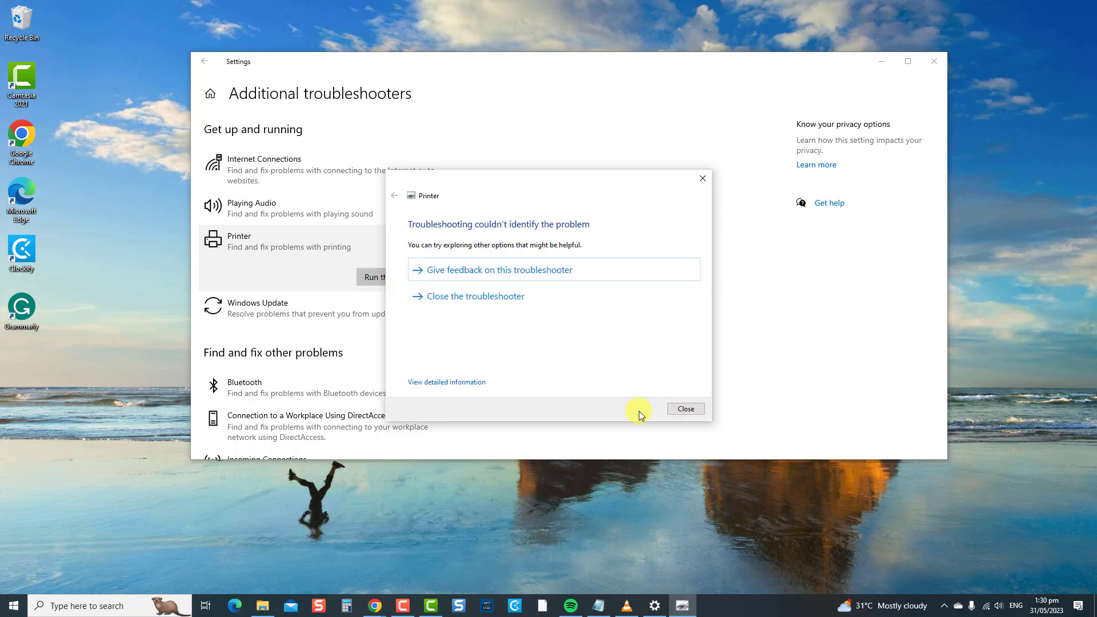
mouse_move(676, 386)
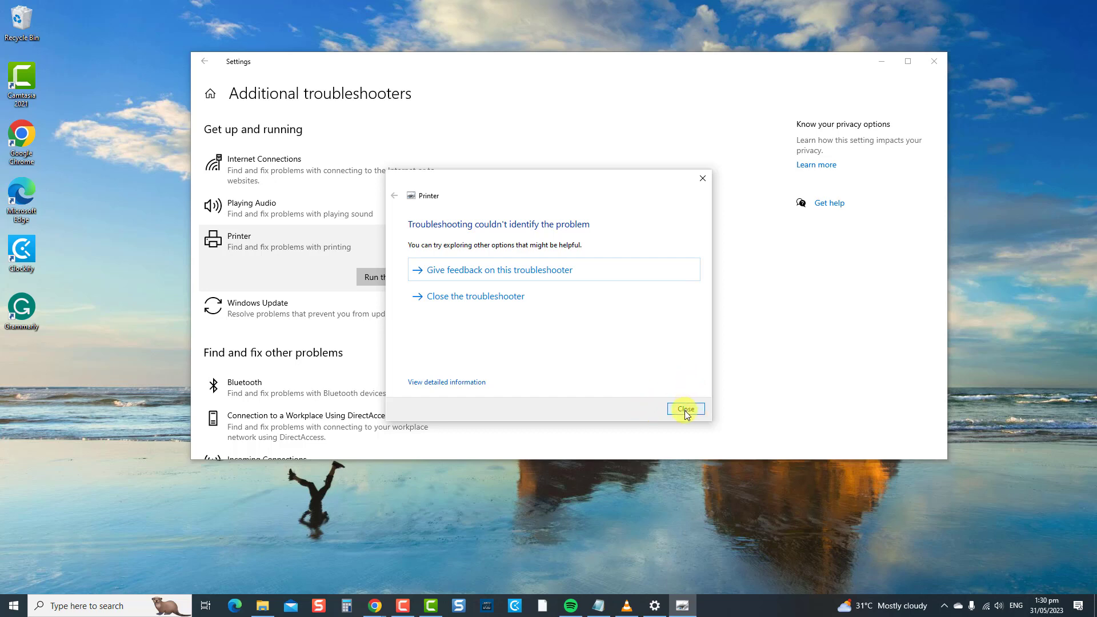
left_click(685, 408)
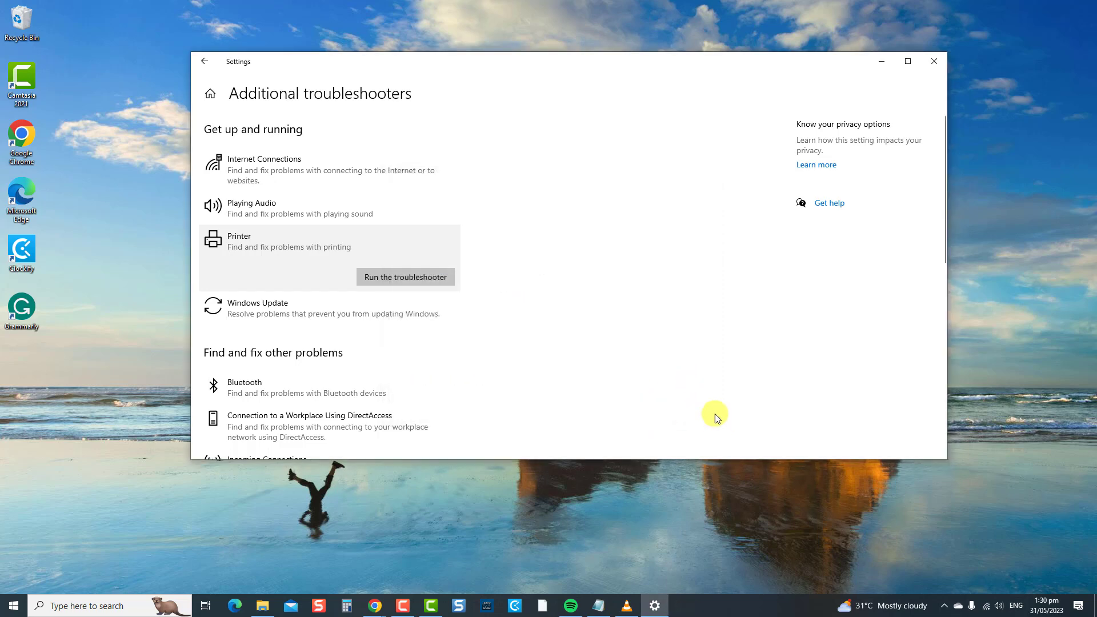
- Reopen Settings and go to Devices > Printers & scanners
left_click(933, 60)
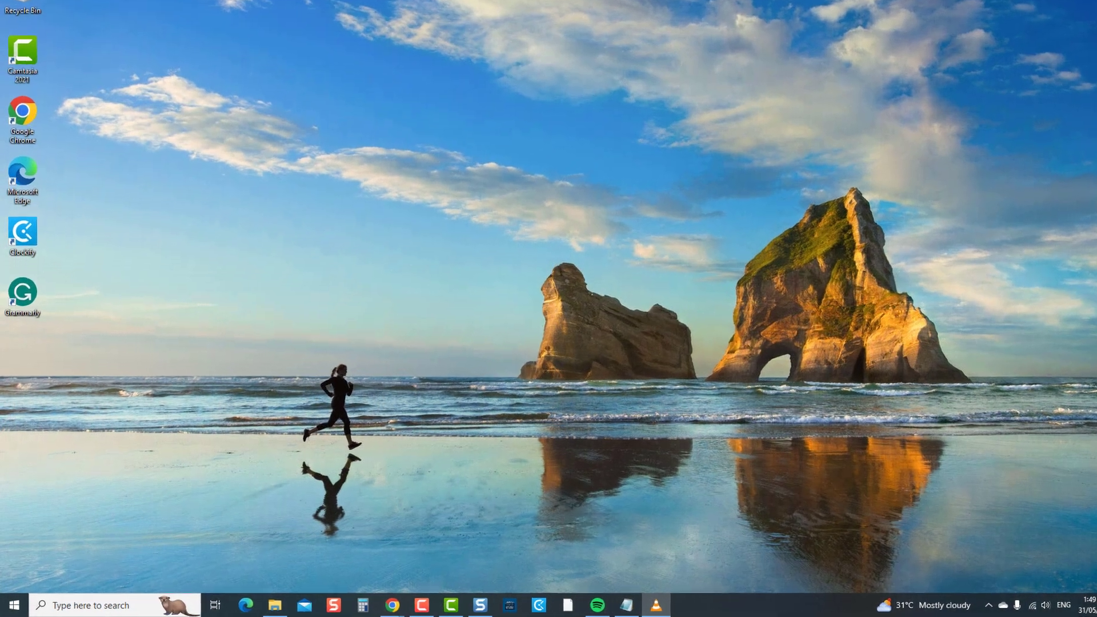
left_click(21, 605)
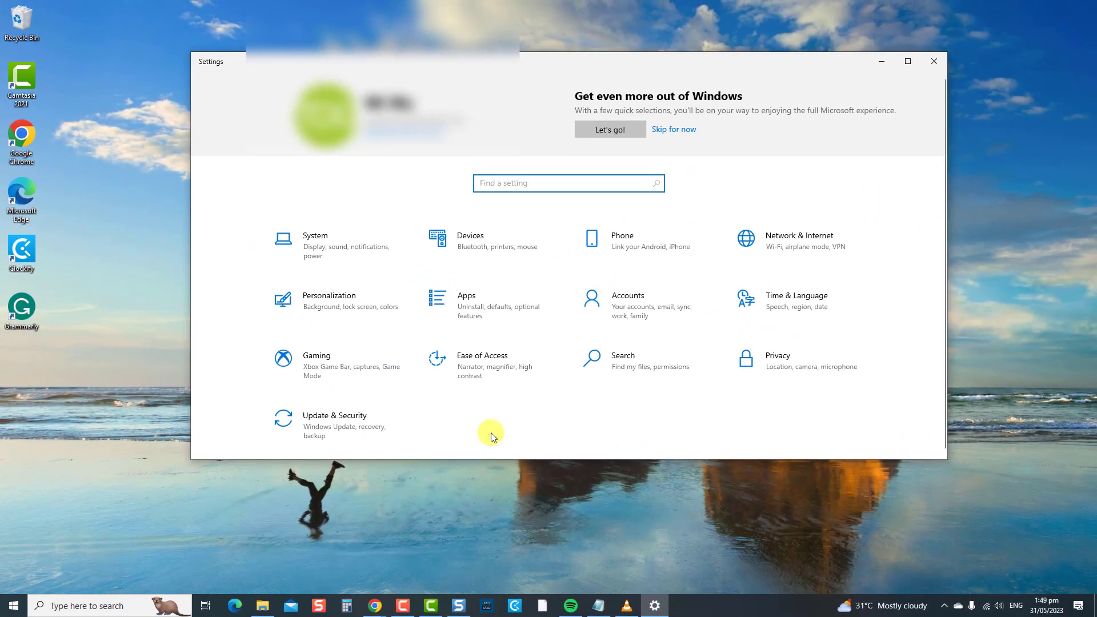
left_click(470, 235)
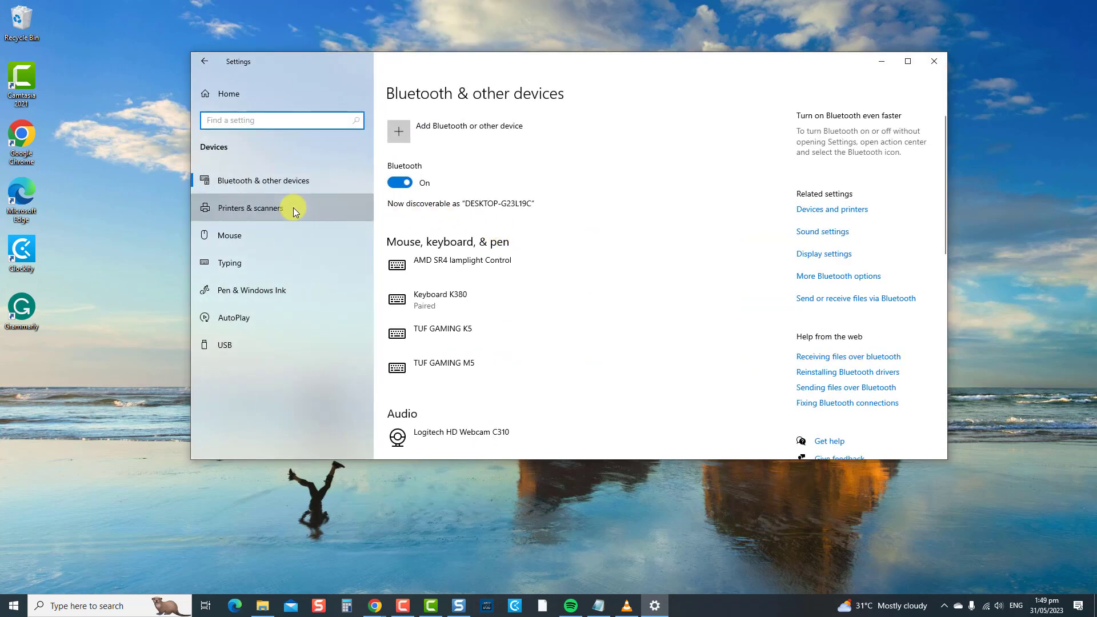
left_click(251, 208)
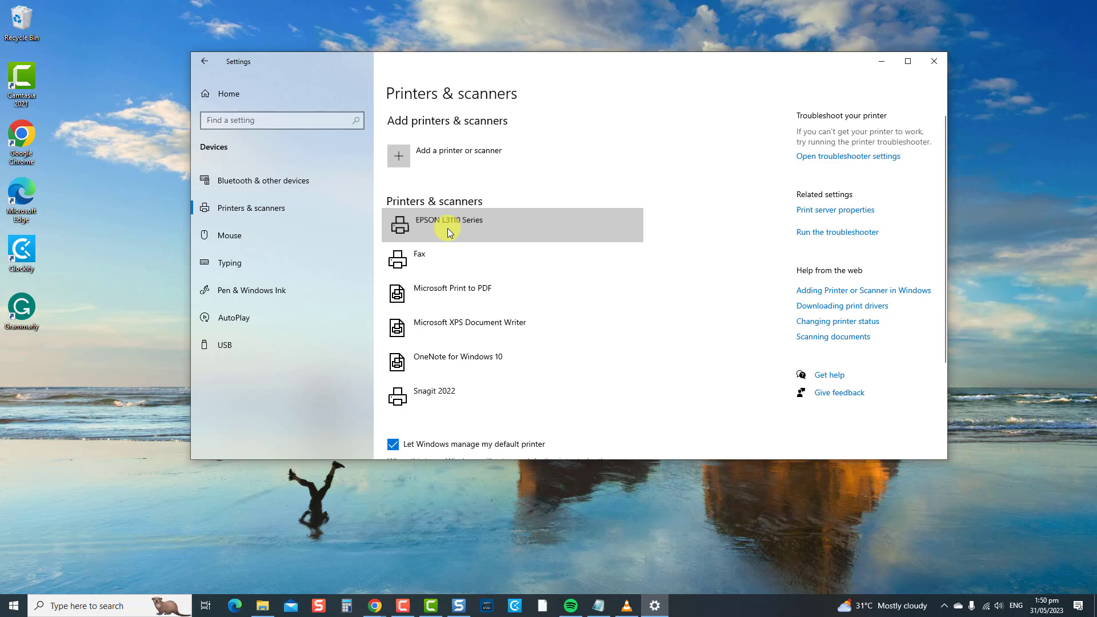
- Show the EPSON L3110 Series options and start a search for printers to add
left_click(449, 230)
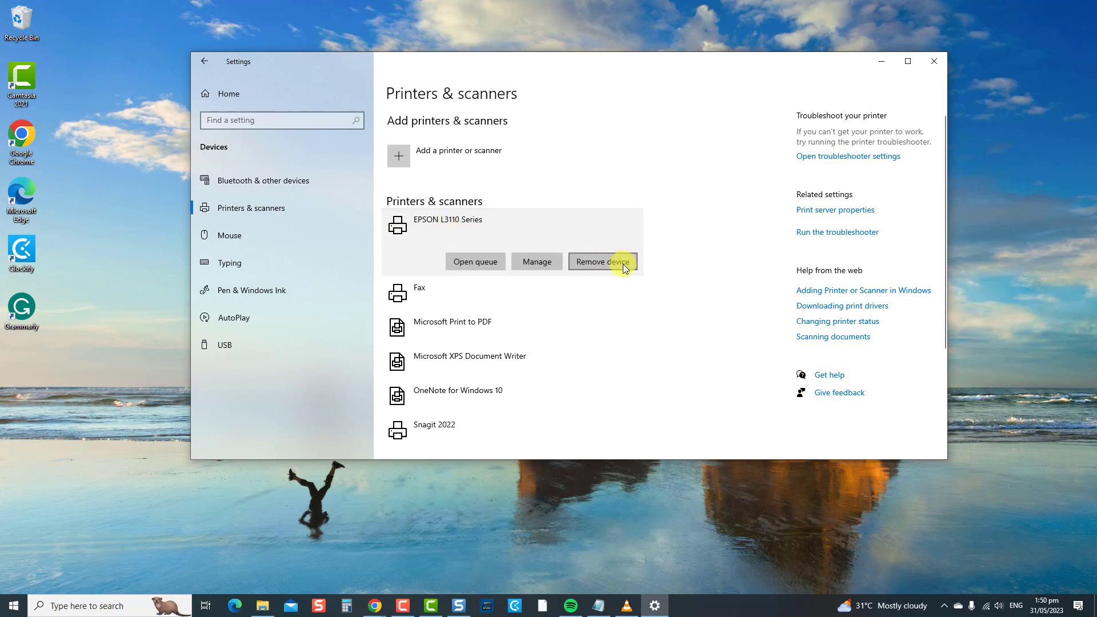
mouse_move(553, 211)
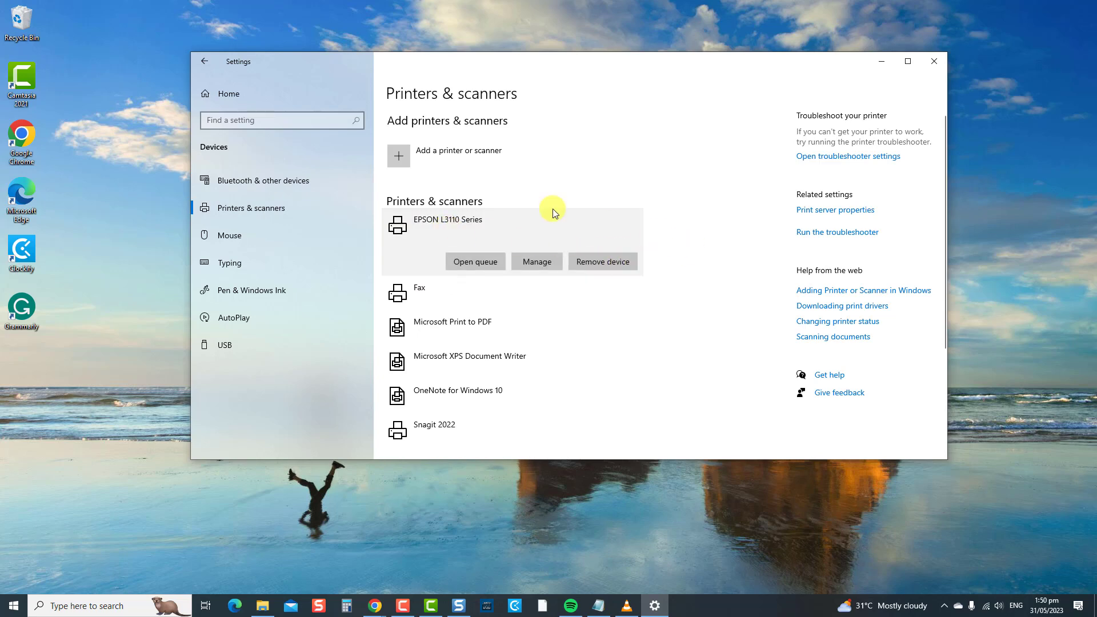
left_click(398, 155)
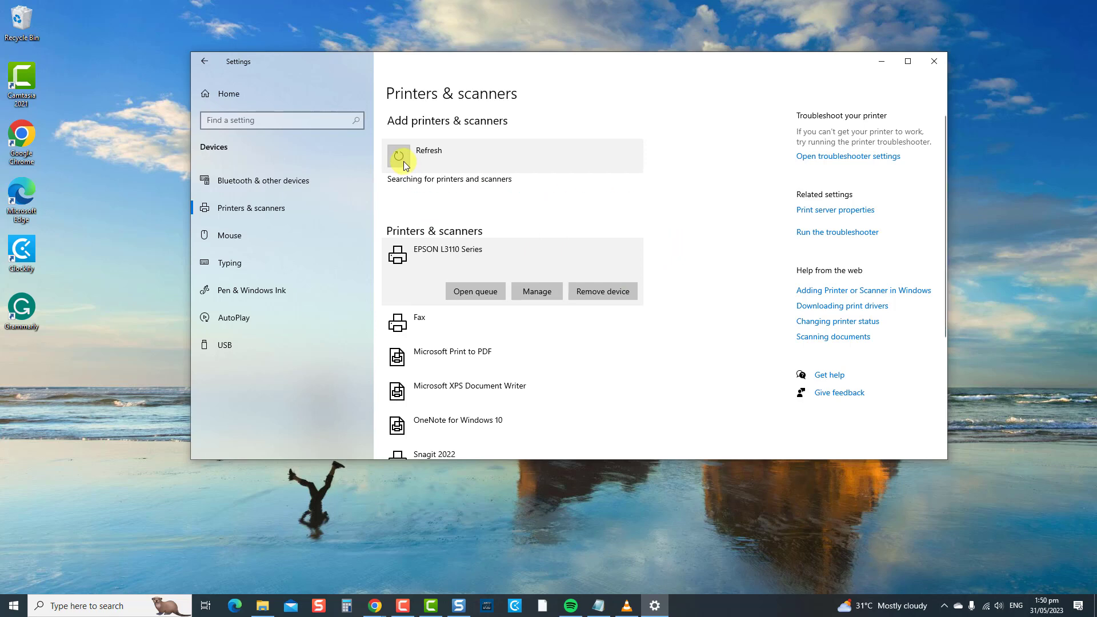
left_click(406, 158)
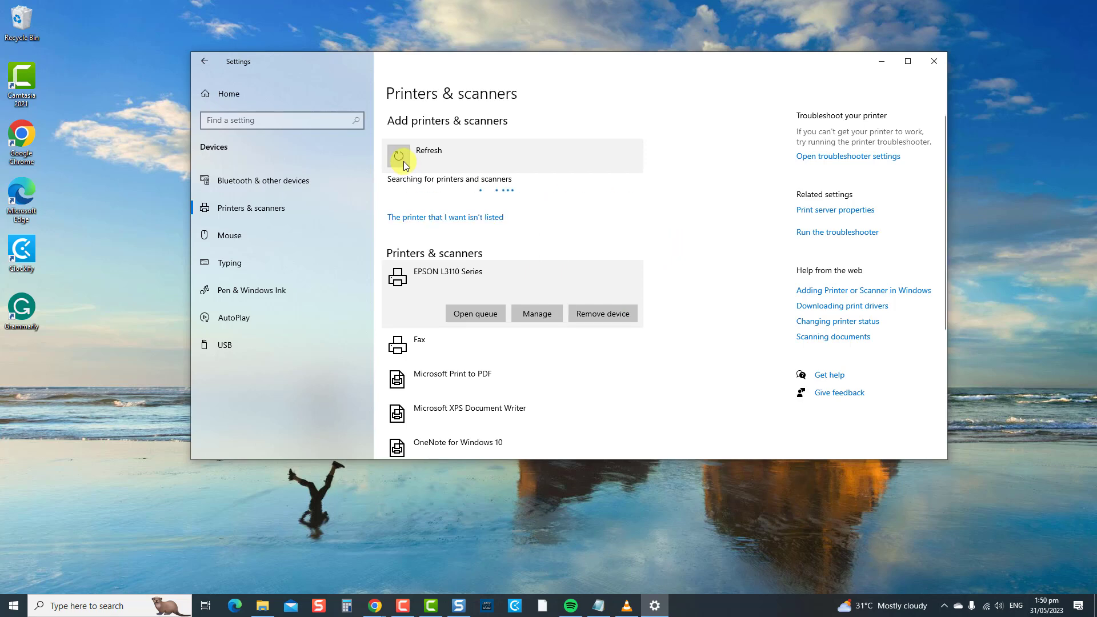
mouse_move(593, 196)
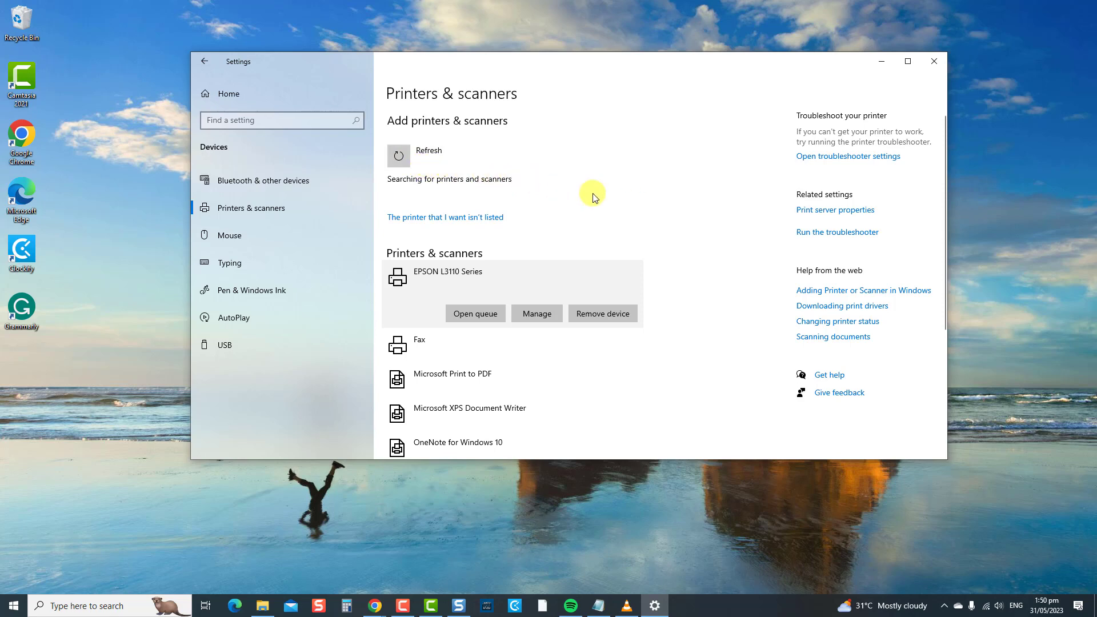
mouse_move(870, 242)
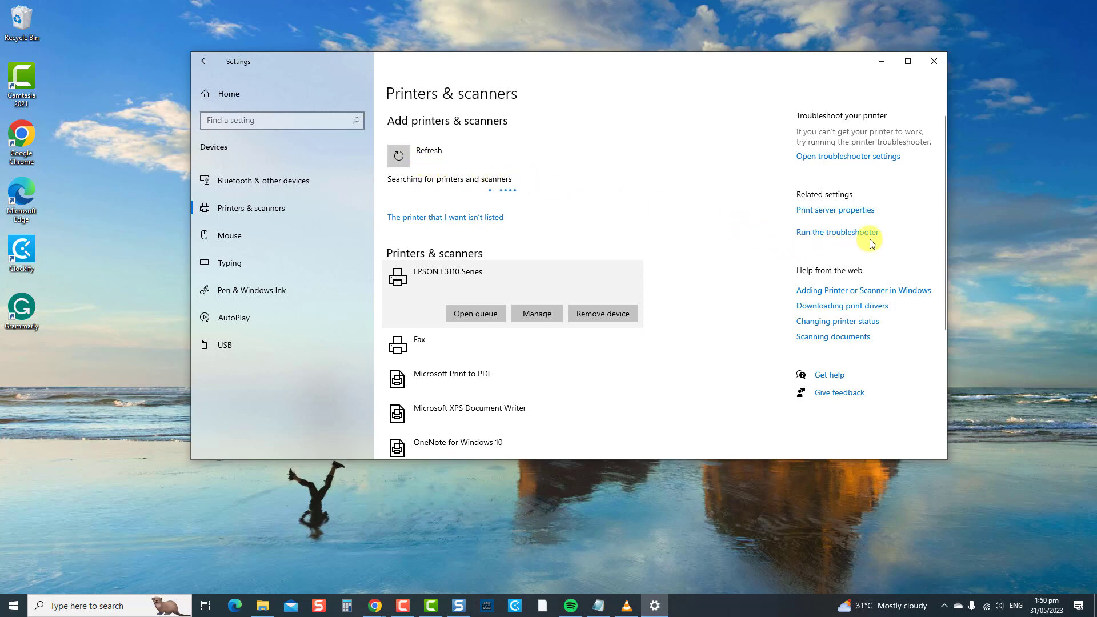
mouse_move(934, 61)
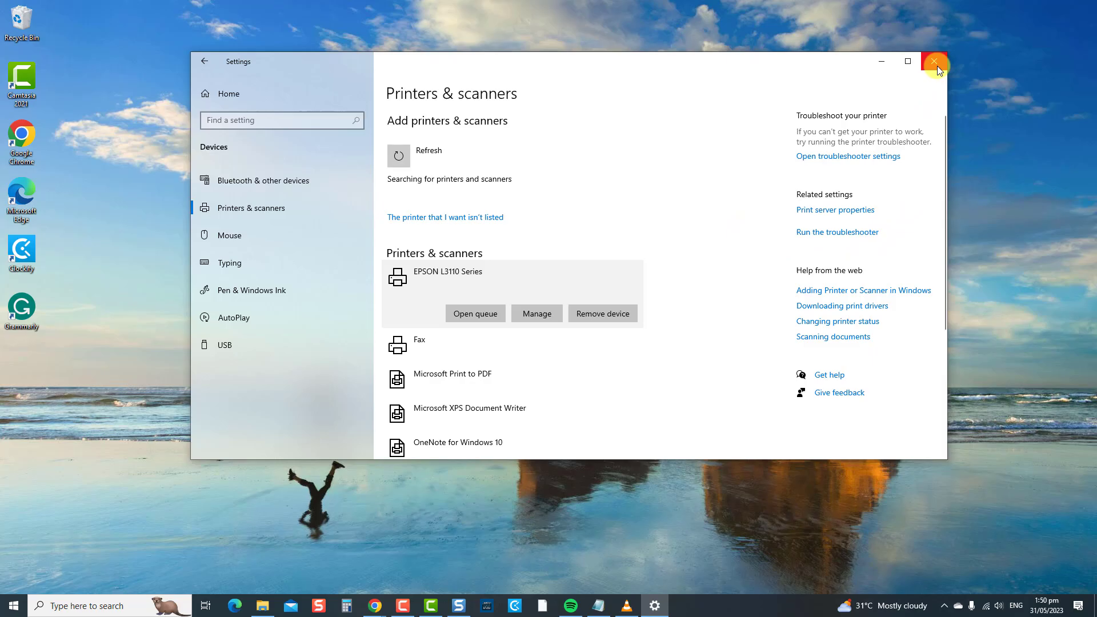
- Reopen Settings and check Windows Update for new updates; the PC is up to date
left_click(934, 61)
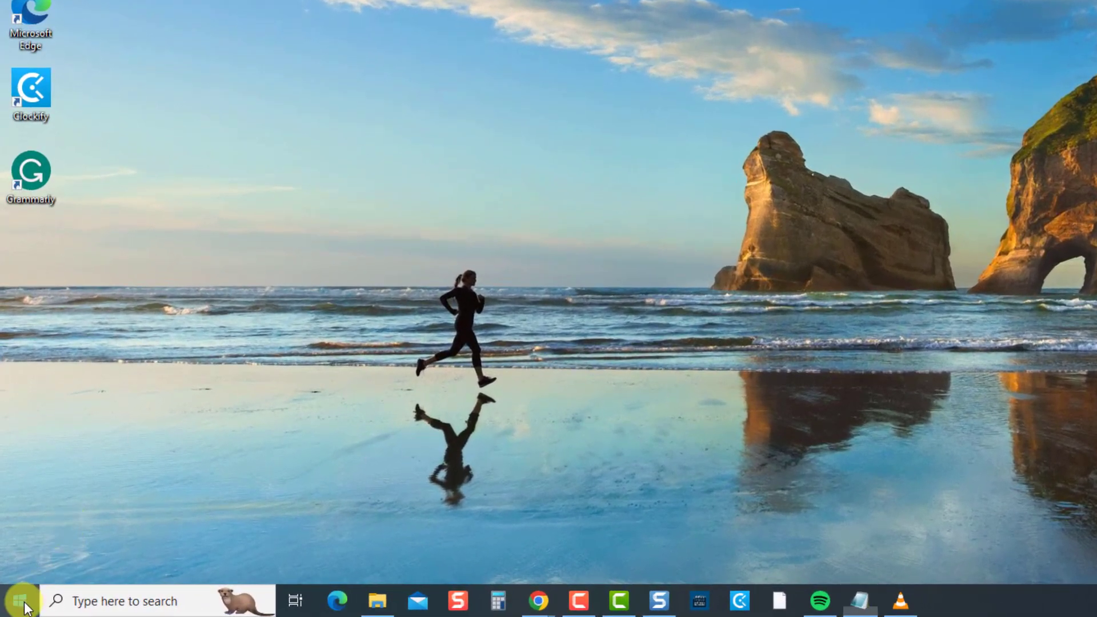
left_click(22, 596)
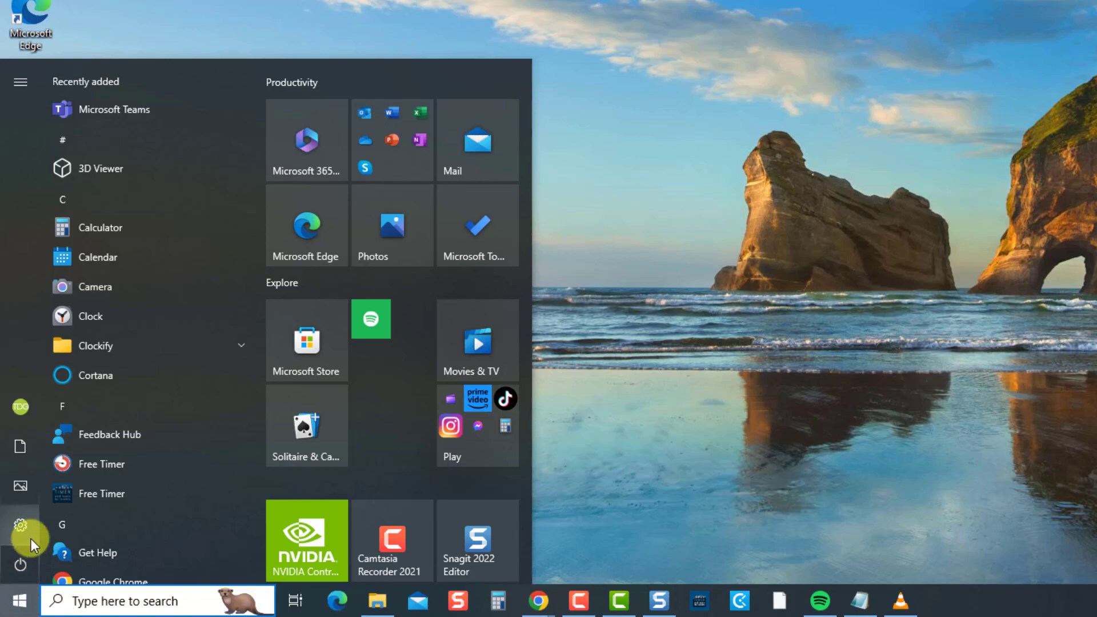
left_click(19, 525)
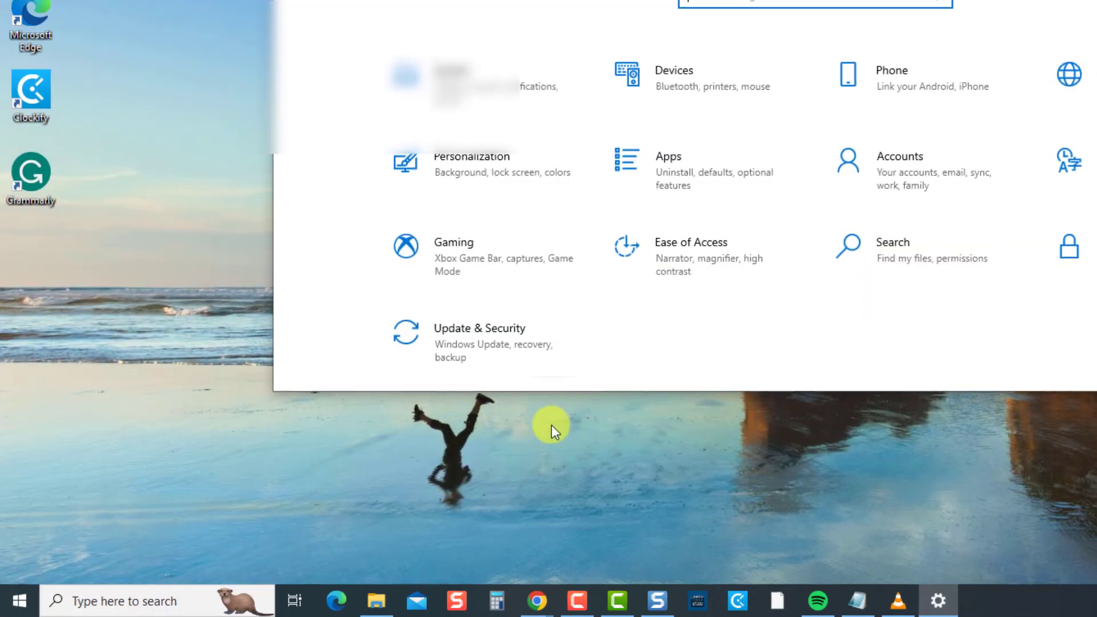
left_click(479, 328)
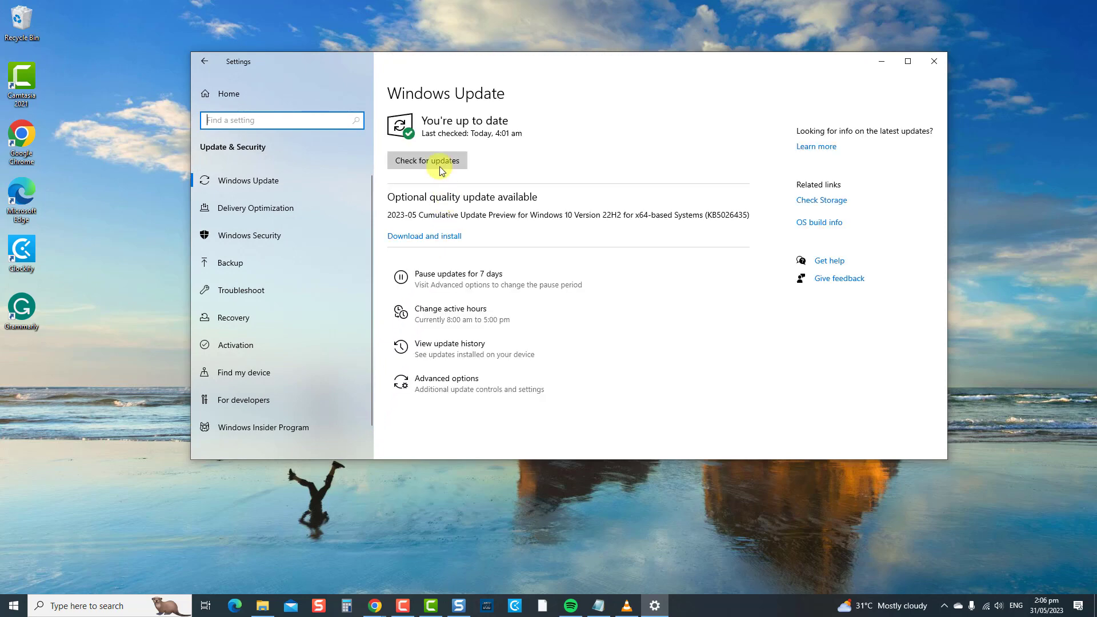
left_click(427, 160)
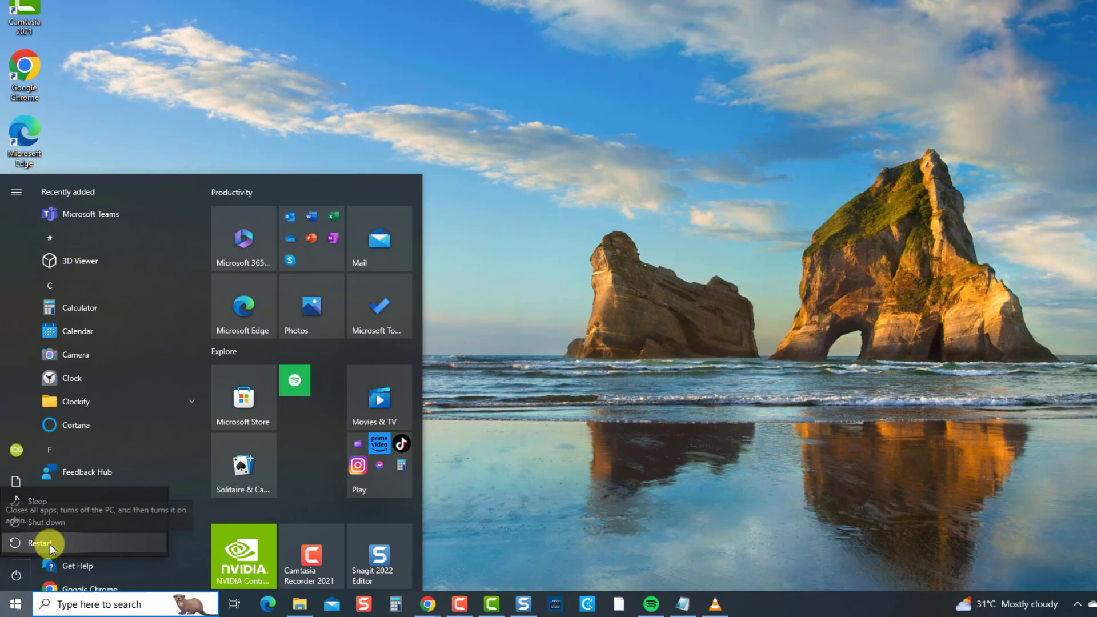
- Restart the PC from the Start menu's power options
left_click(35, 544)
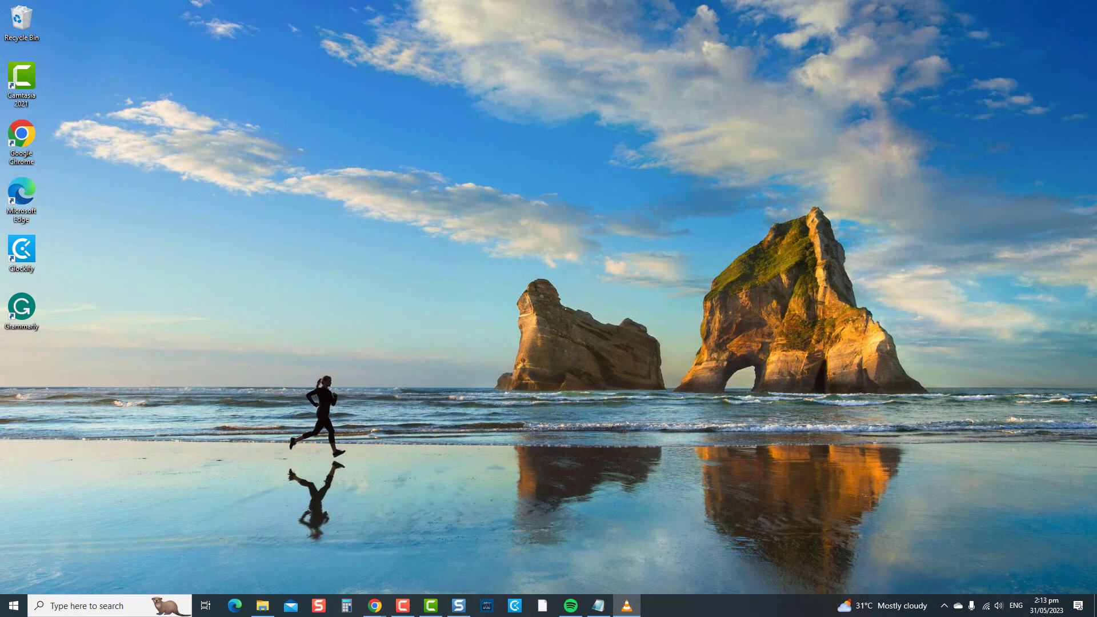
- Launch the 'services' console from the Run dialog
key("Win+R")
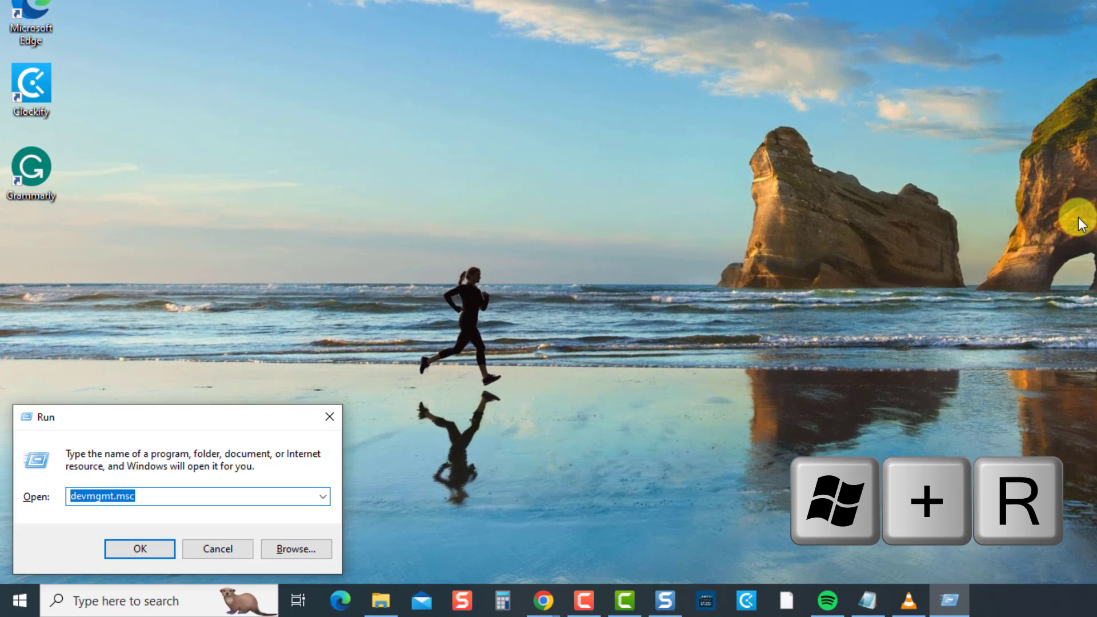
key("Ctrl+a")
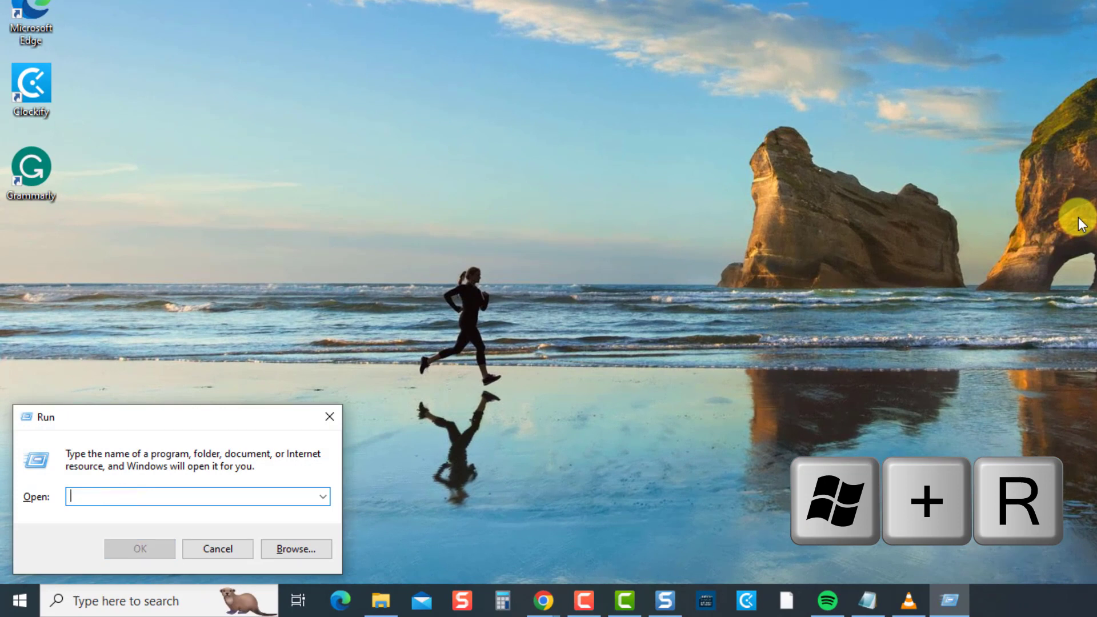
type("services")
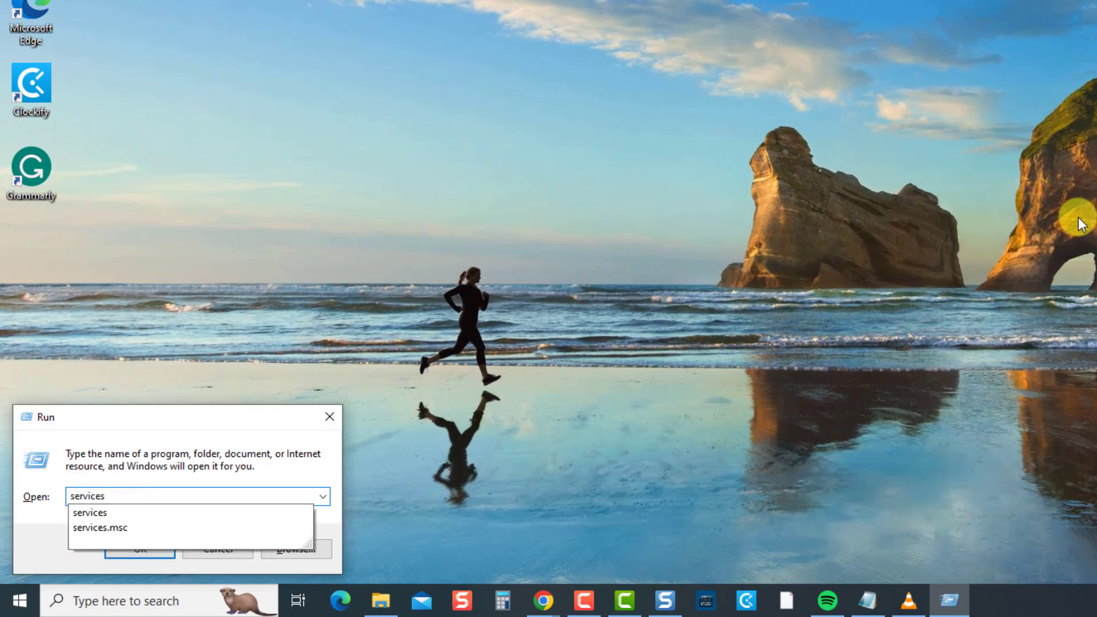
left_click(139, 549)
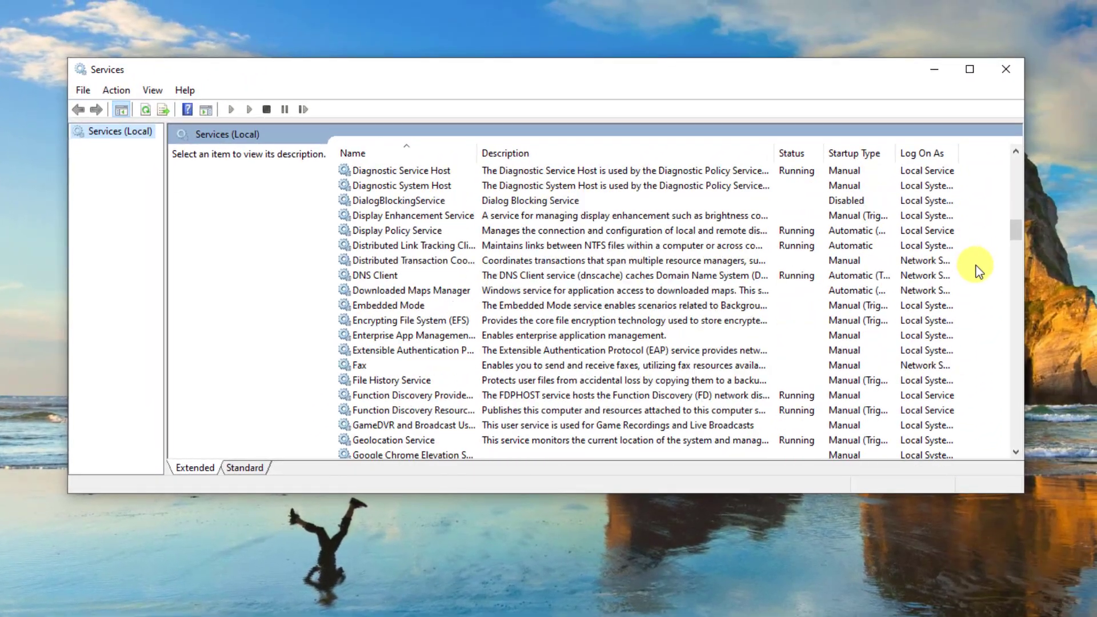
- Restart the Print Spooler service from its right-click menu
scroll("down", 3)
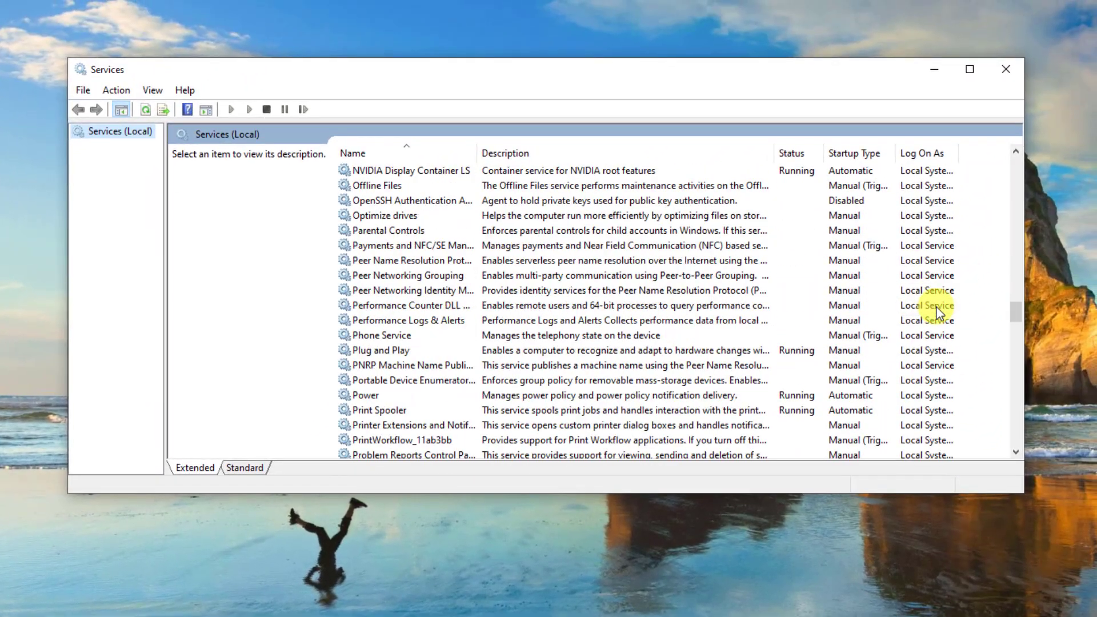
right_click(381, 365)
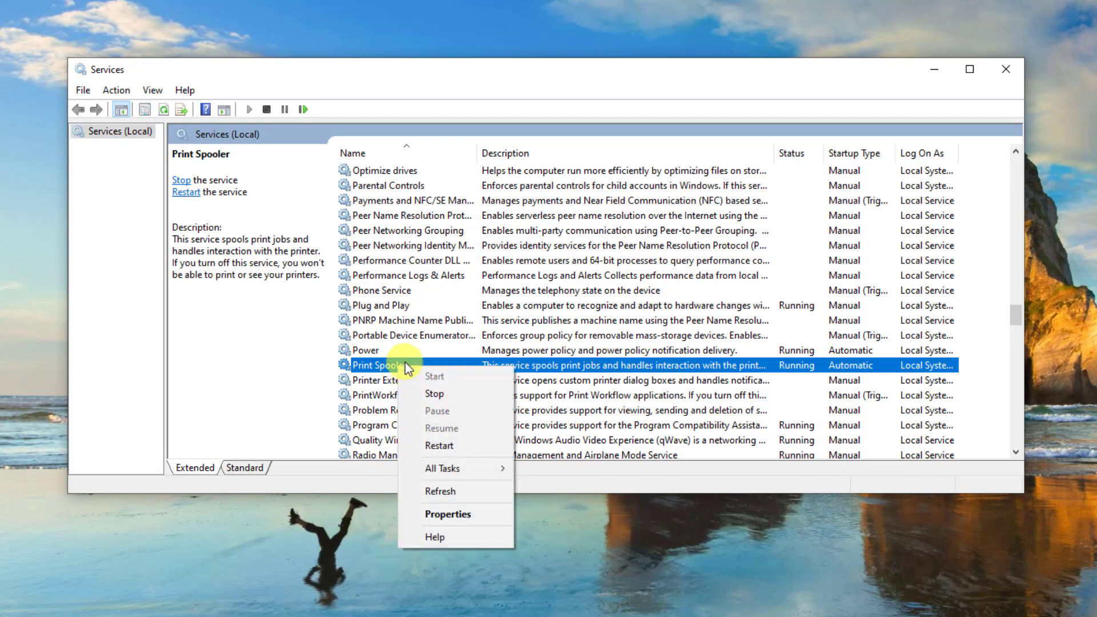
left_click(435, 394)
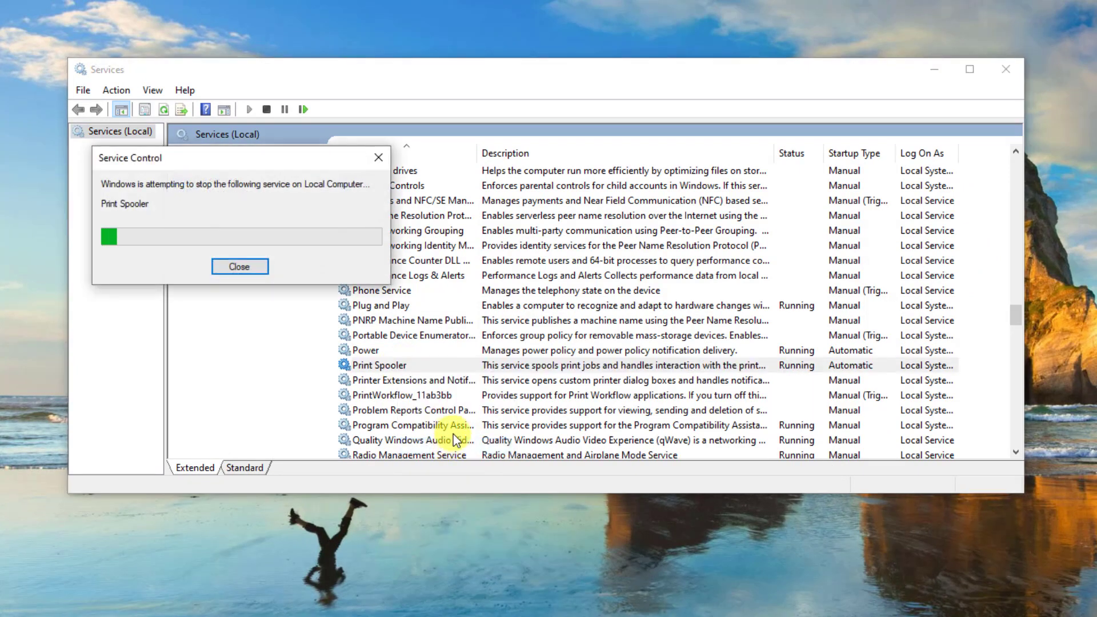
left_click(239, 266)
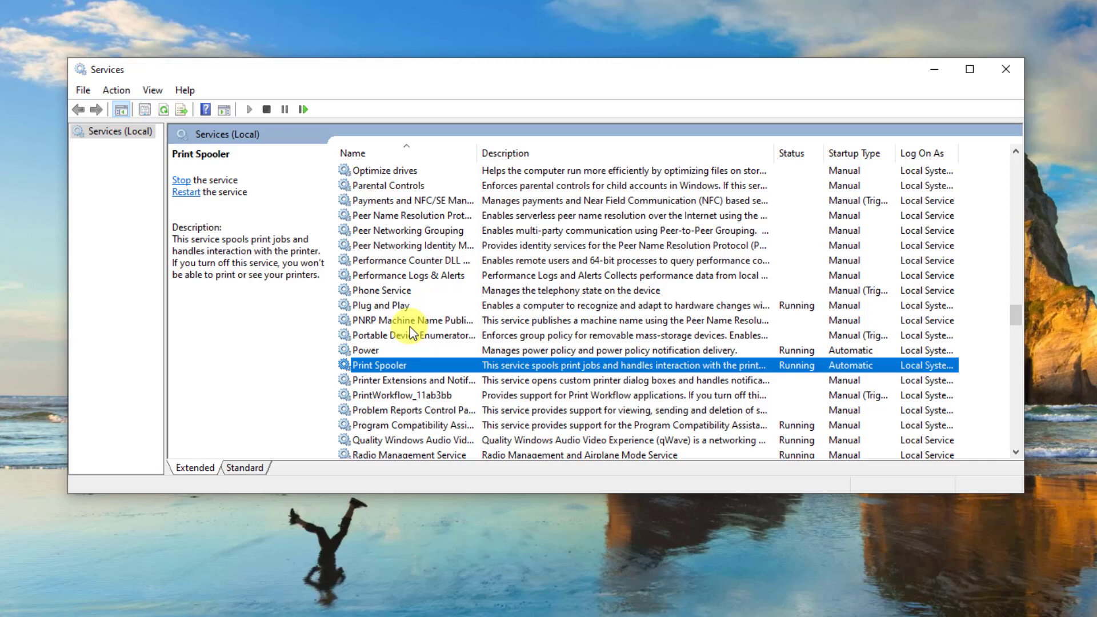
- Confirm Print Spooler's startup type is Automatic, then close Services
double_click(379, 365)
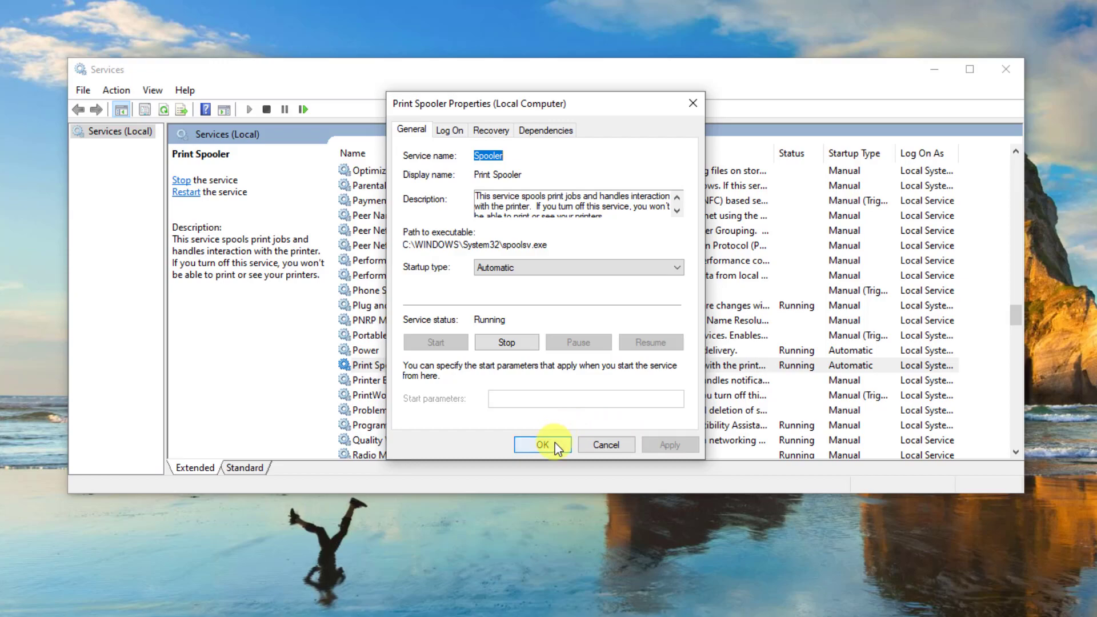
left_click(541, 444)
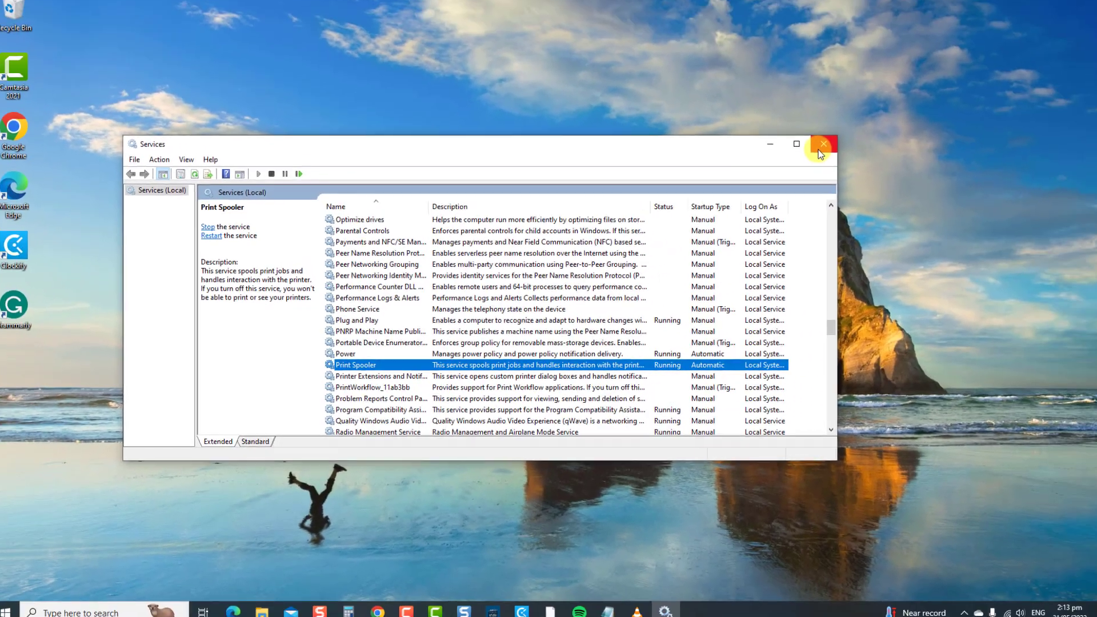
left_click(822, 143)
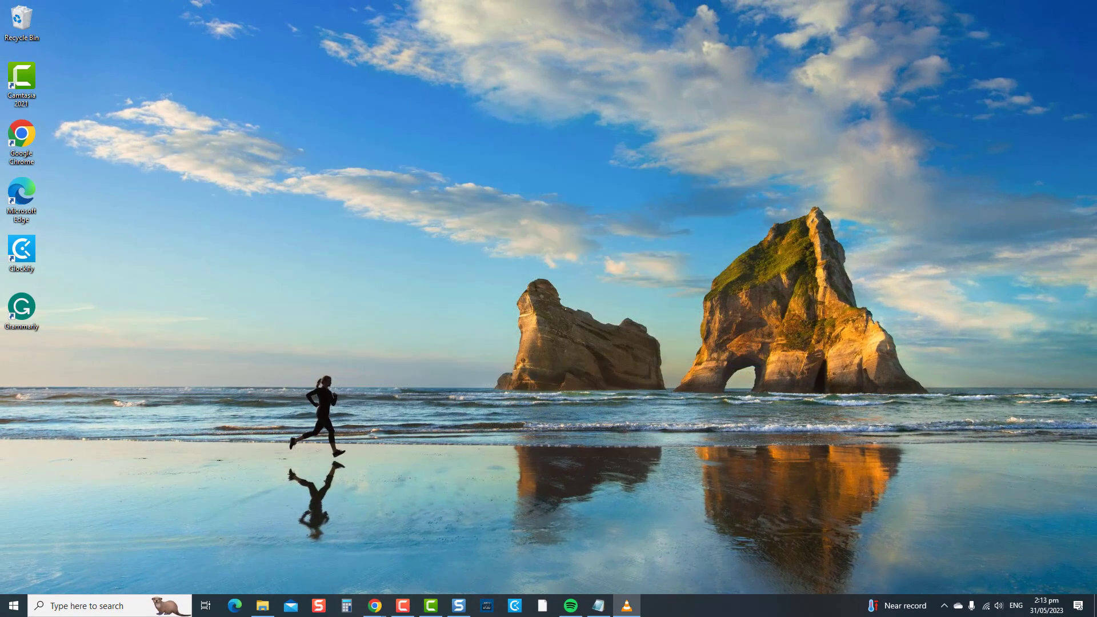